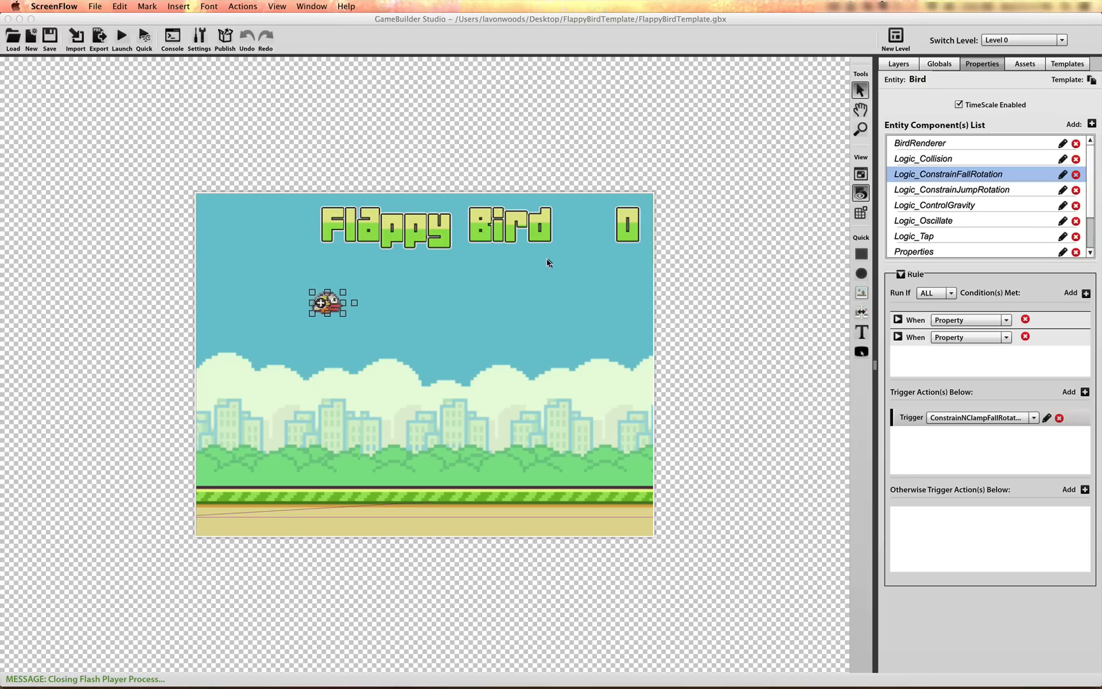
mouse_move(482, 283)
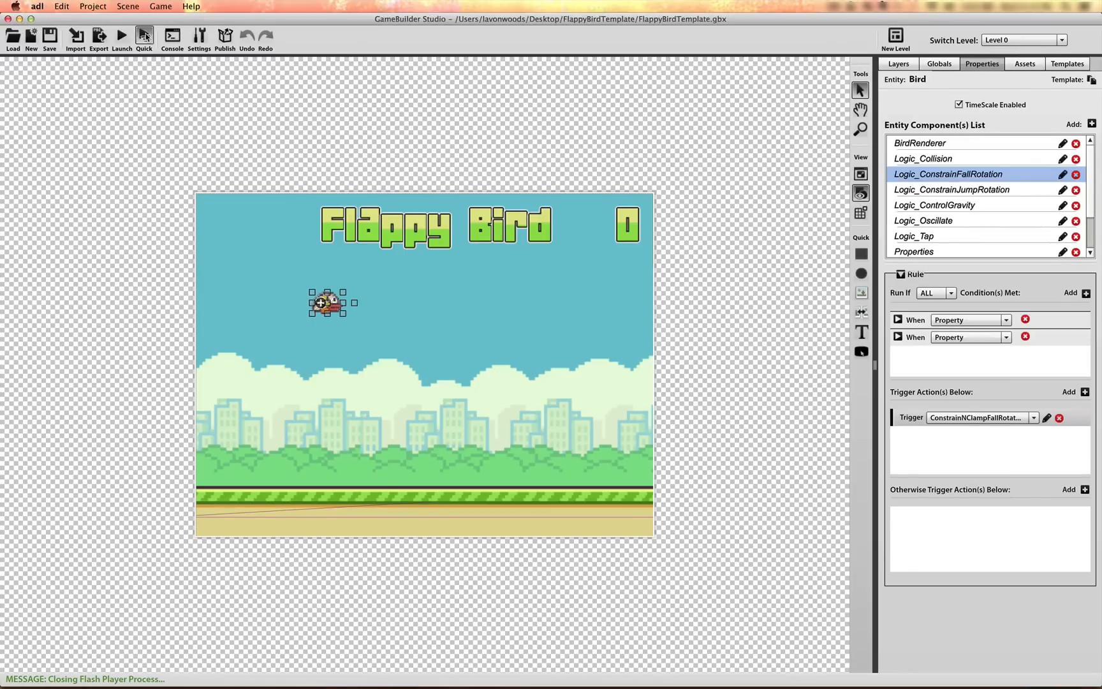
Create a blank new project, setting the finished Flappy Bird template aside
click(143, 38)
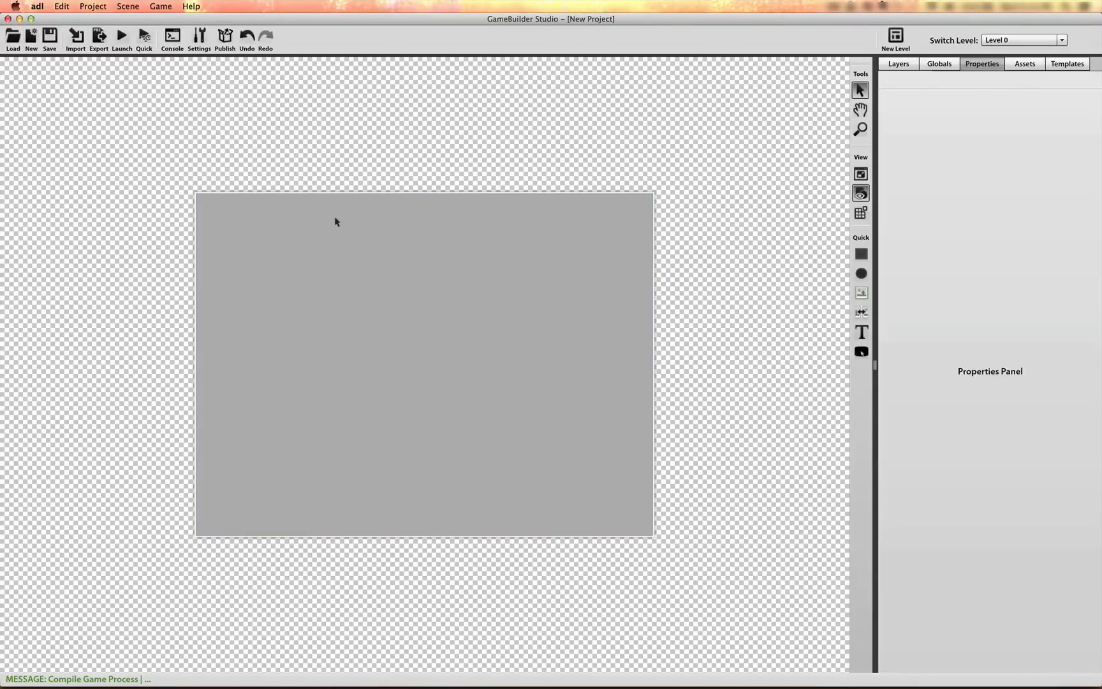
mouse_move(1024, 64)
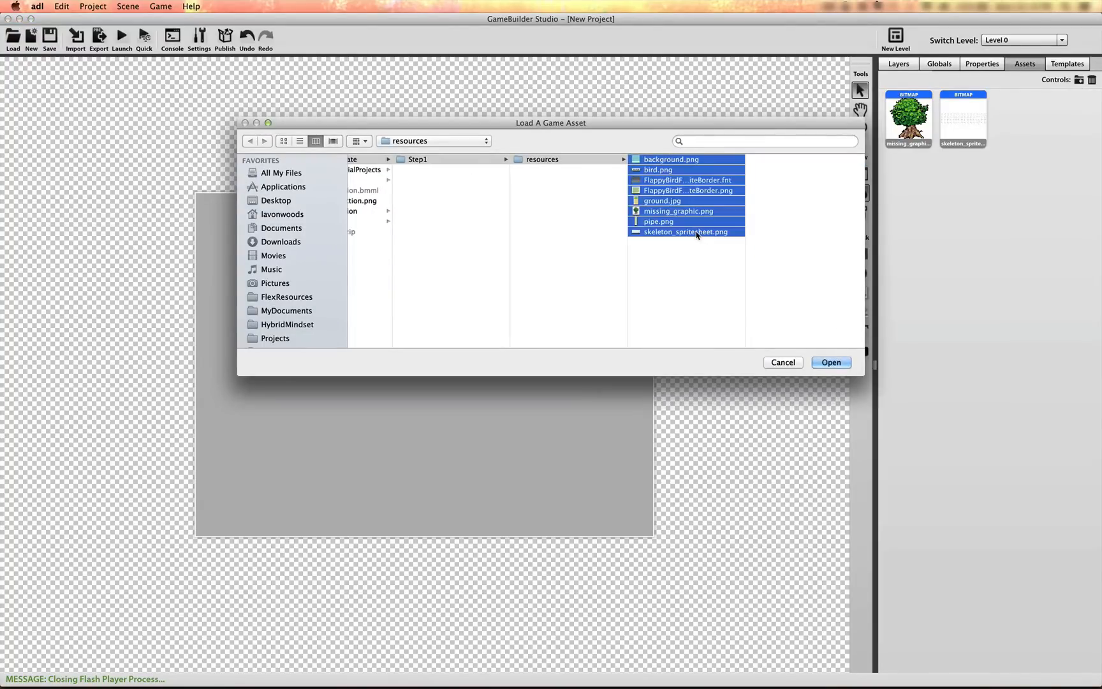
Import all resource files (background, bird, ground, pipe, font sheet) as project assets
click(677, 211)
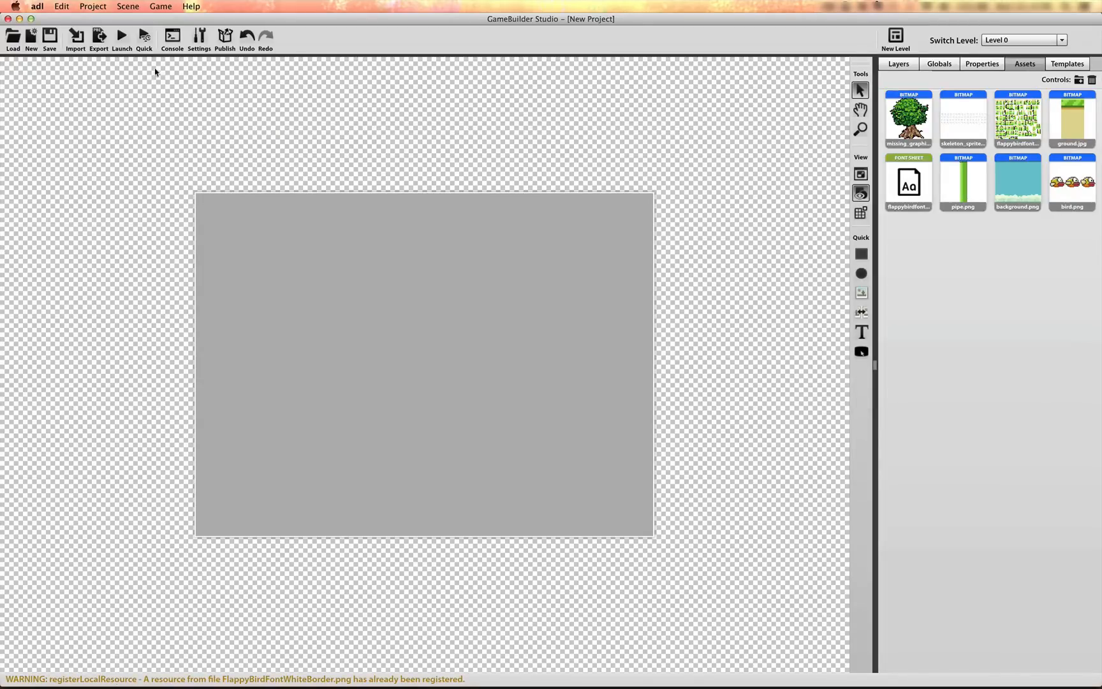
Add ground, pipe and bird as object types in the Engine settings
click(199, 36)
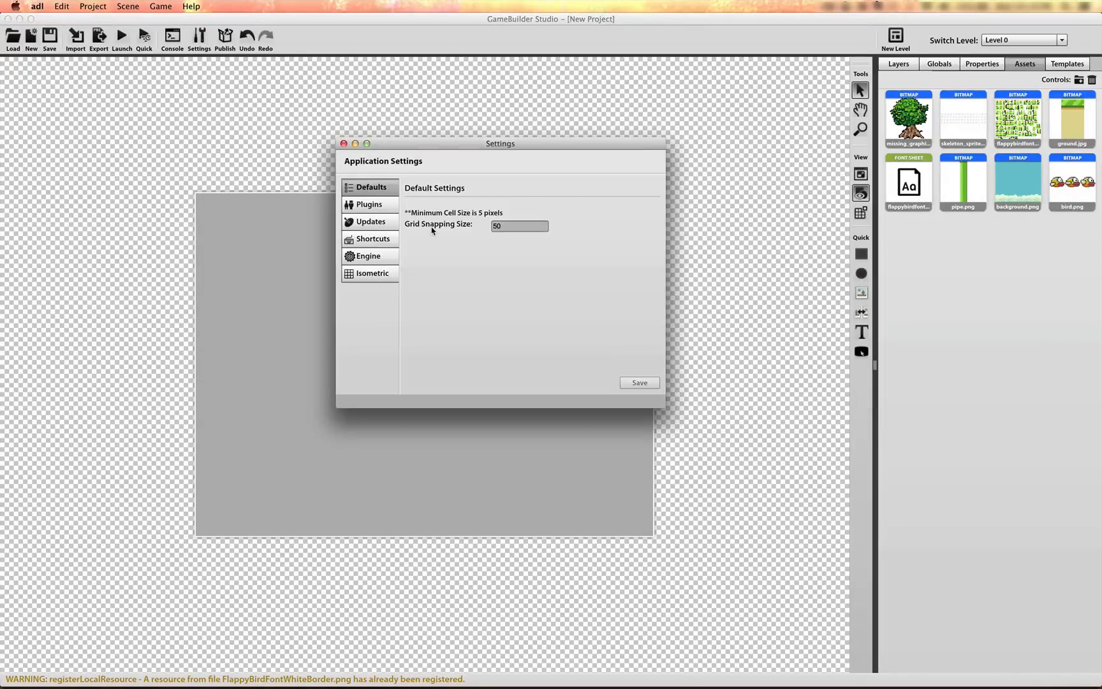
click(367, 255)
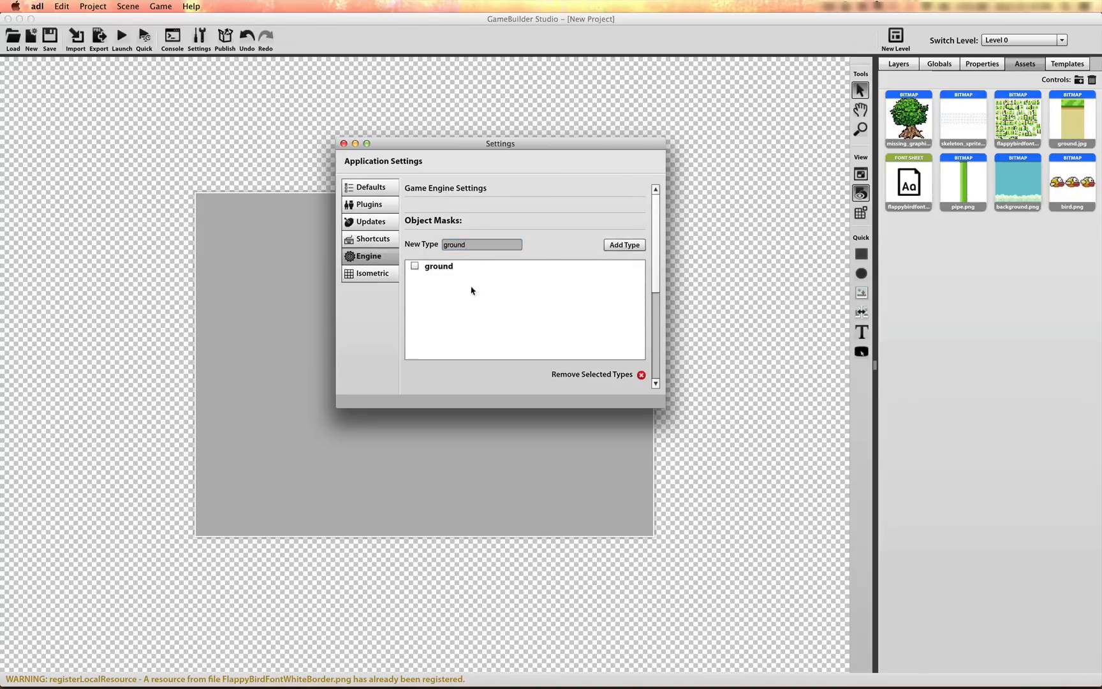
click(481, 244)
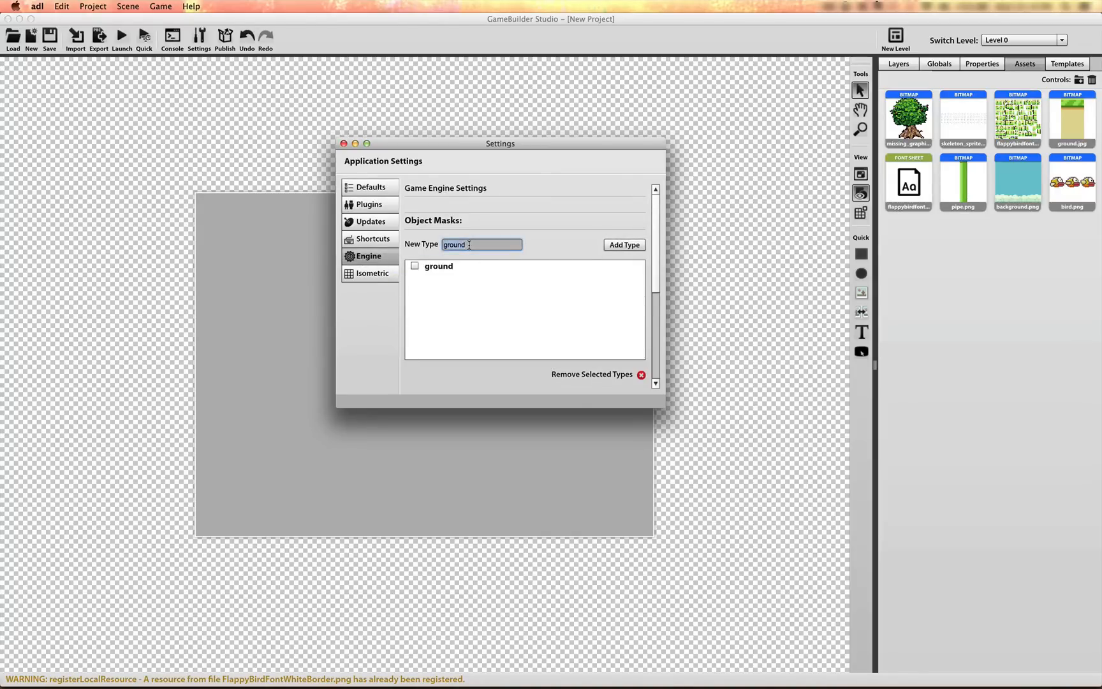
click(623, 245)
text(bird)
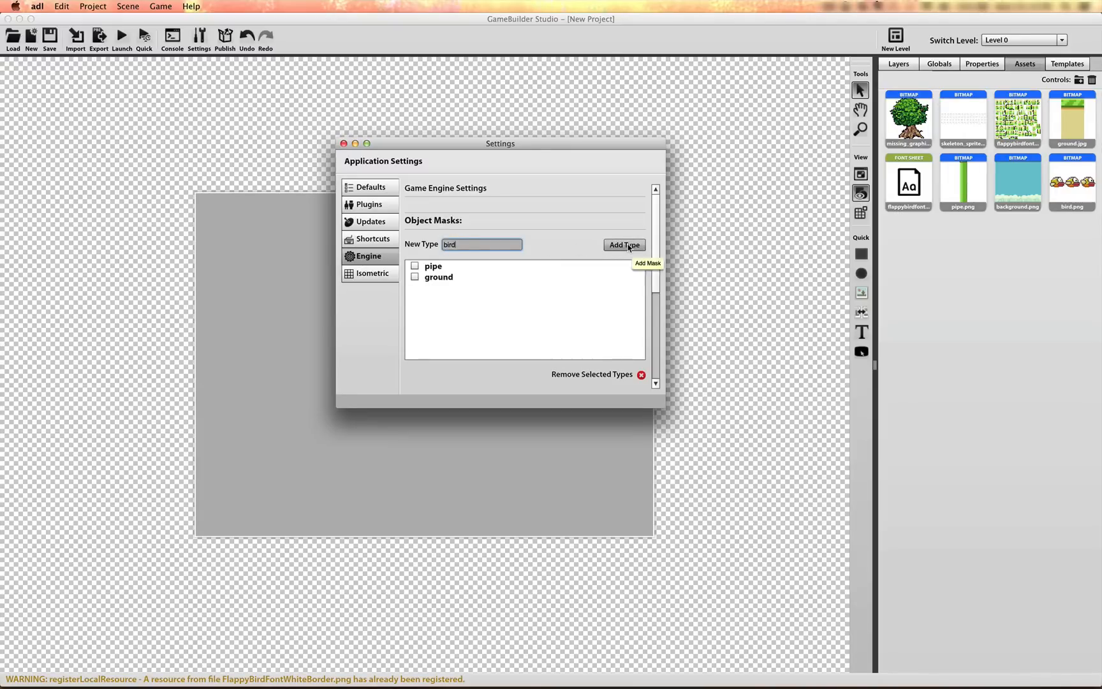
click(624, 245)
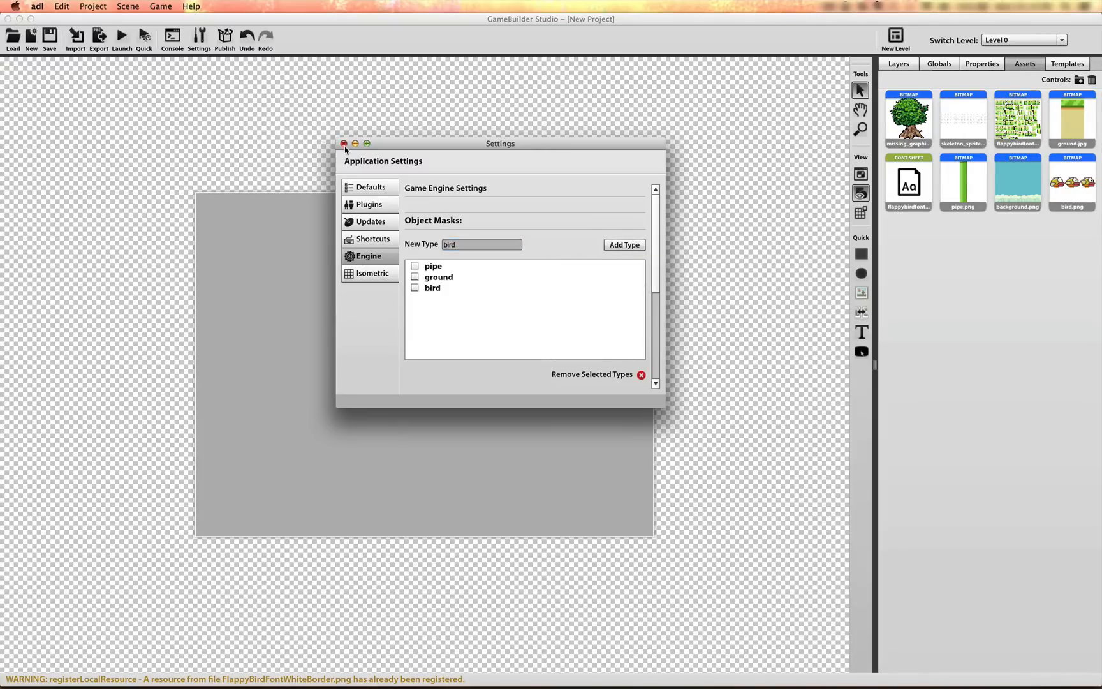
click(344, 144)
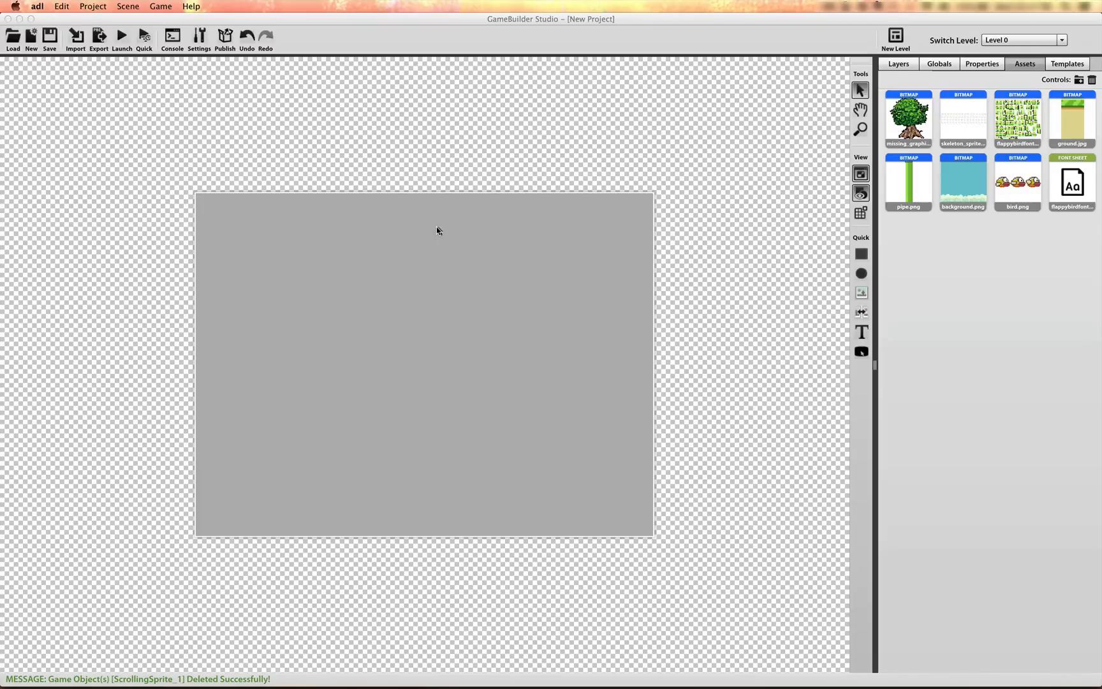
Save the project as FlappyBirdTemplate.gbx in the Step1 folder
click(49, 35)
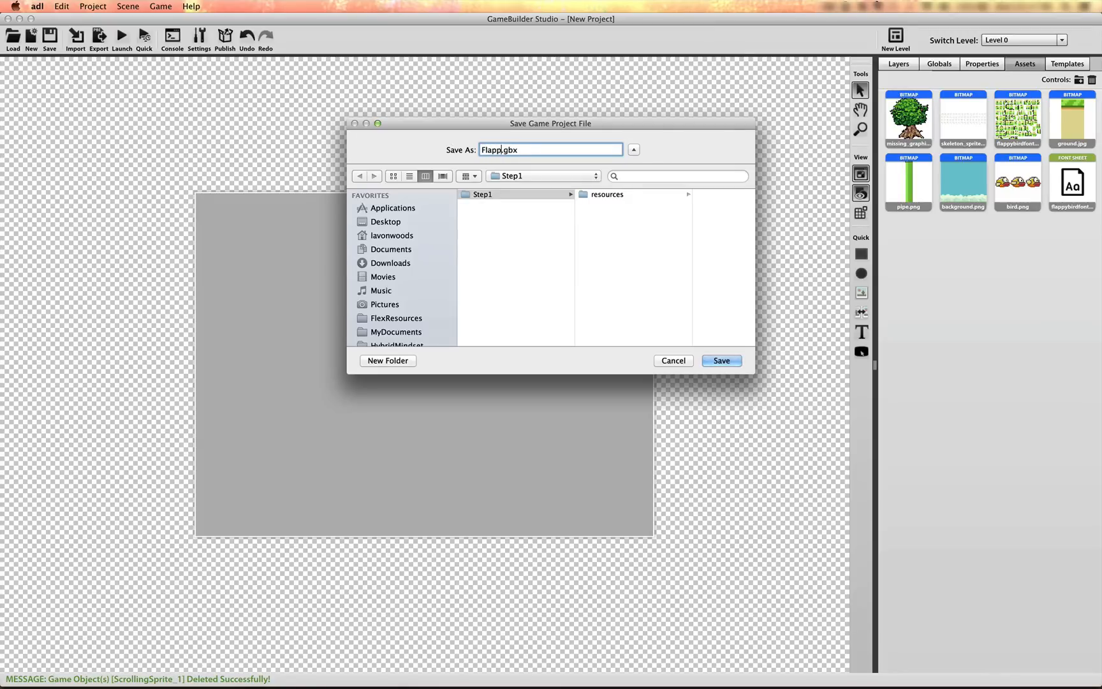
text(FlappyBirdTem)
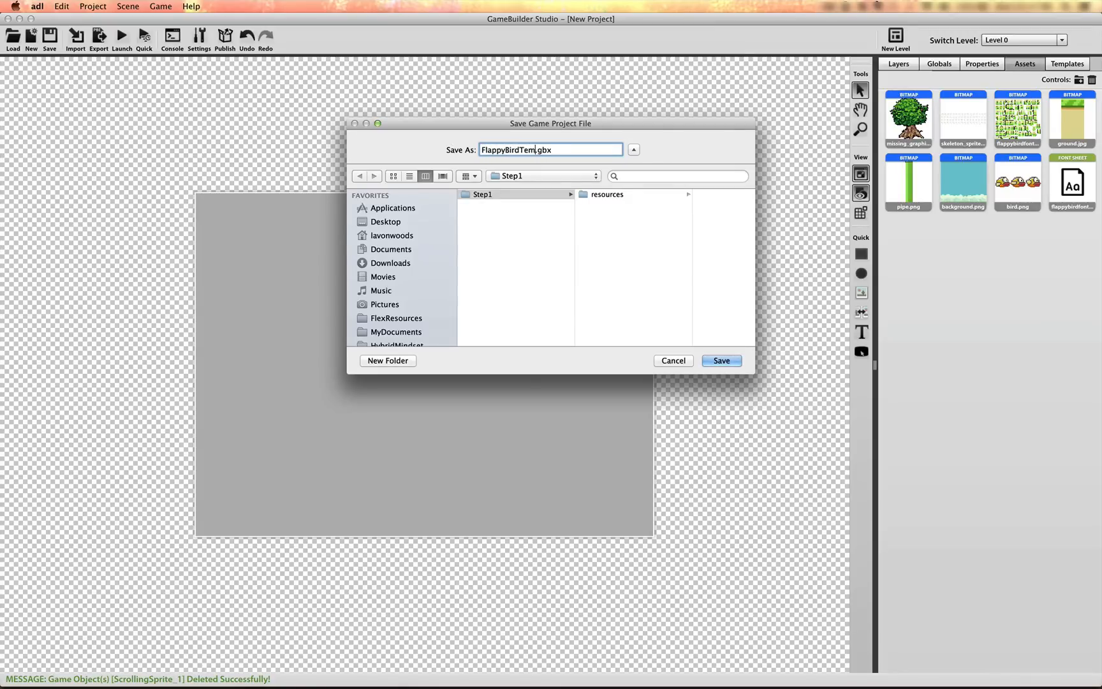
click(720, 361)
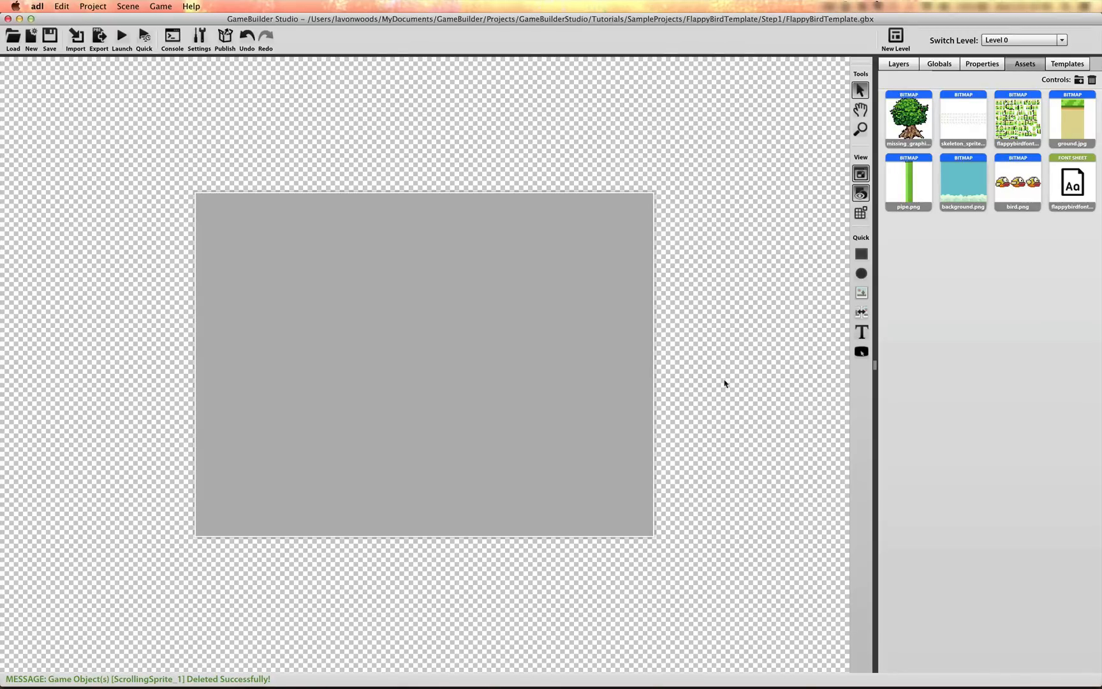
mouse_move(848, 209)
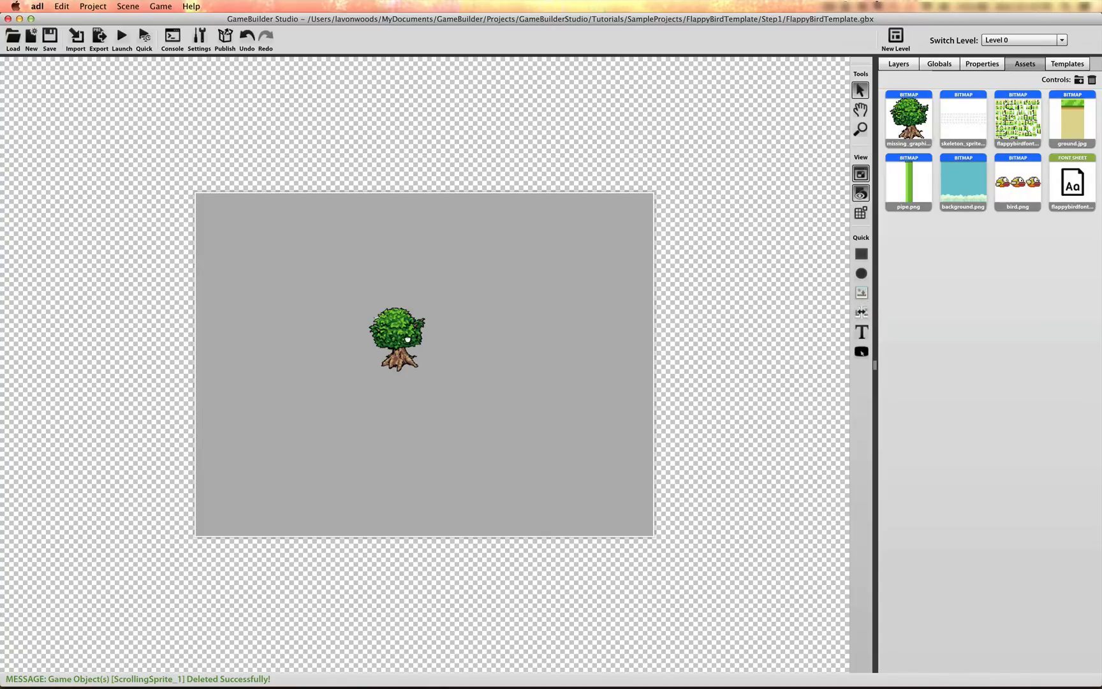
Set the new scrolling sprite's image to background.png
click(395, 338)
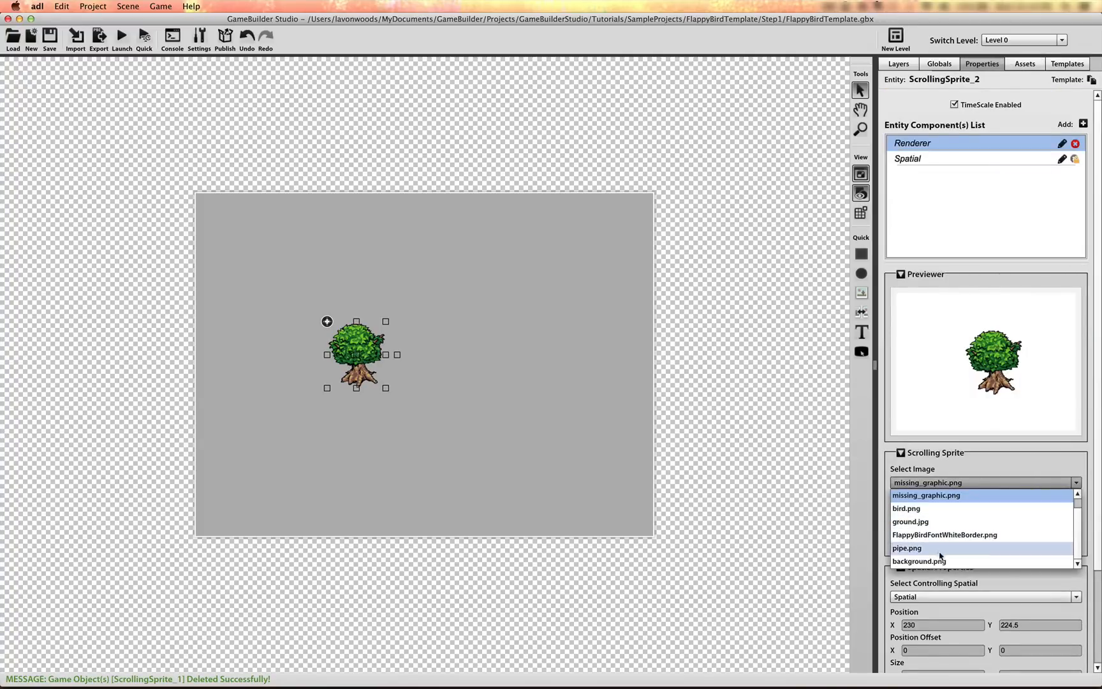
click(918, 560)
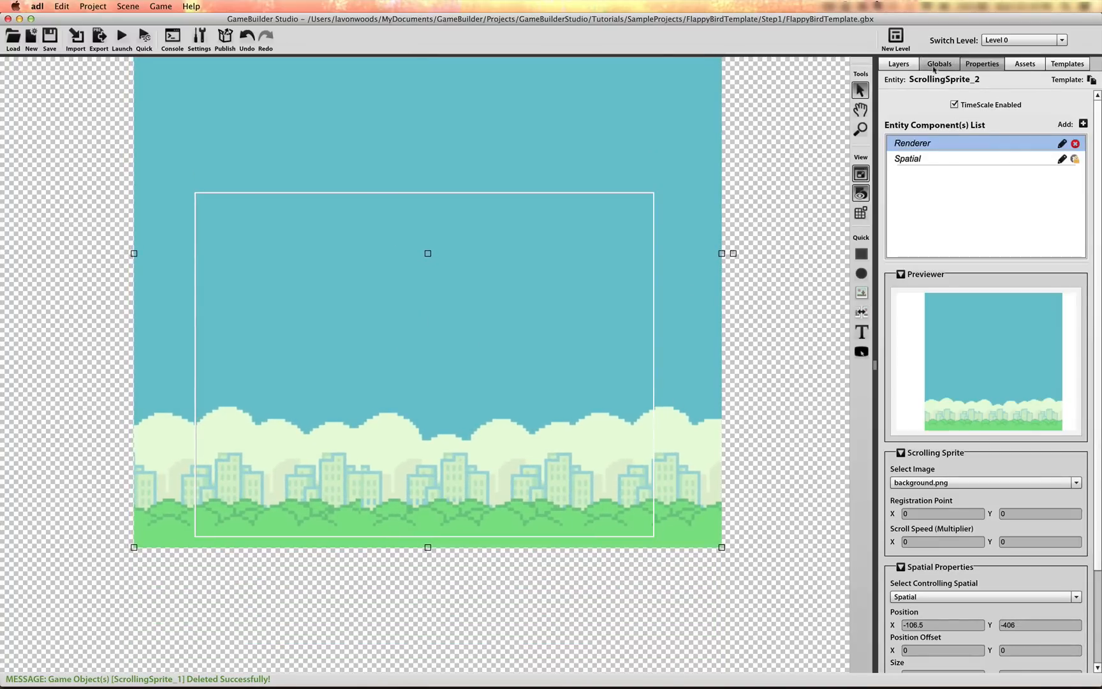
click(897, 63)
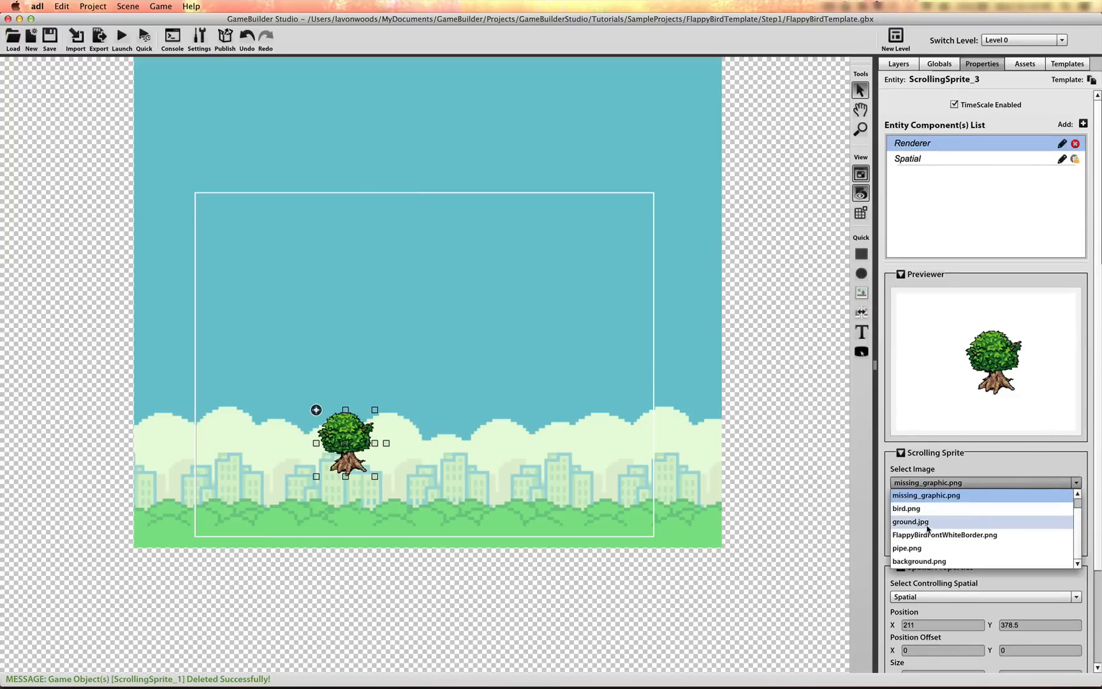
Give the second scrolling sprite the ground.jpg image
click(909, 522)
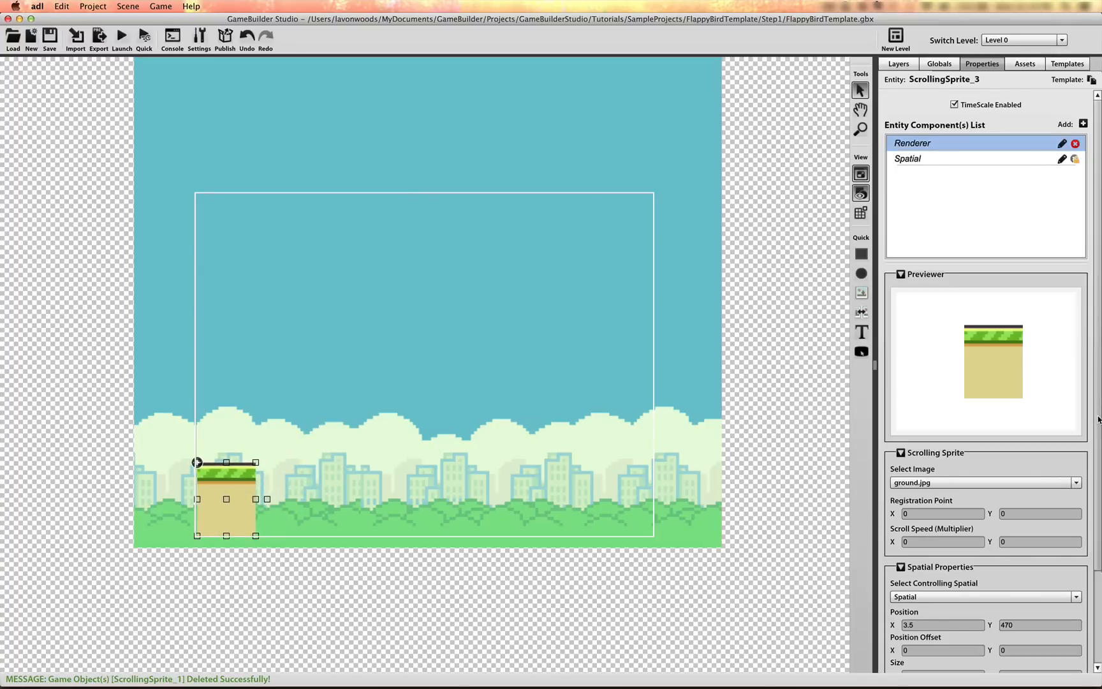
scroll(down, 3)
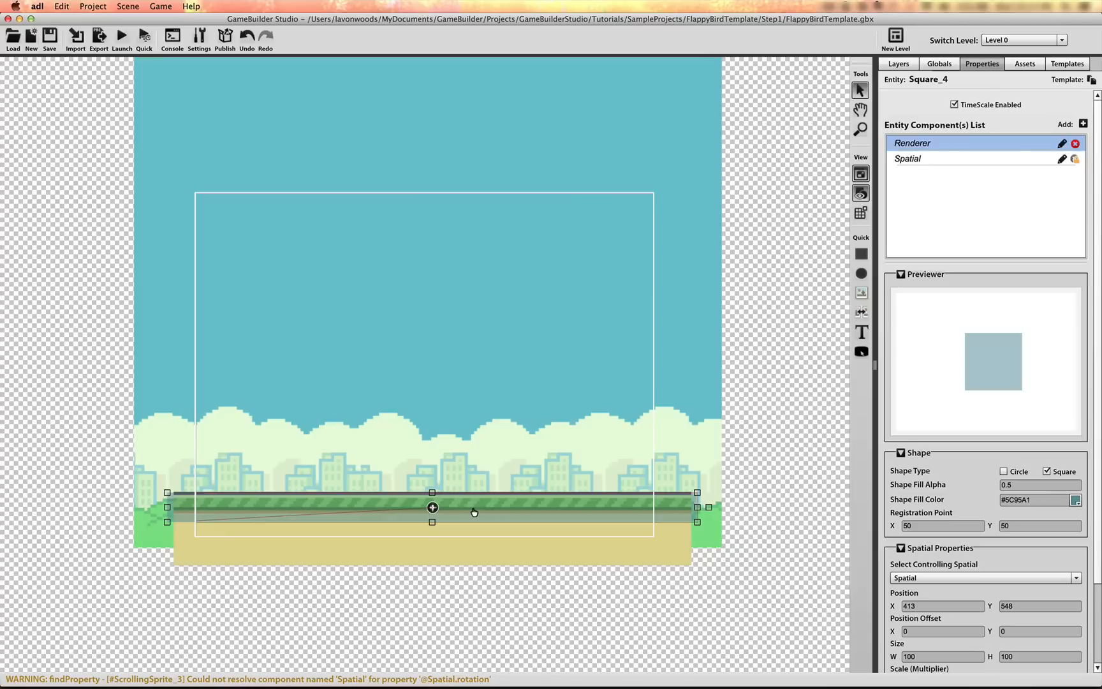
mouse_move(585, 548)
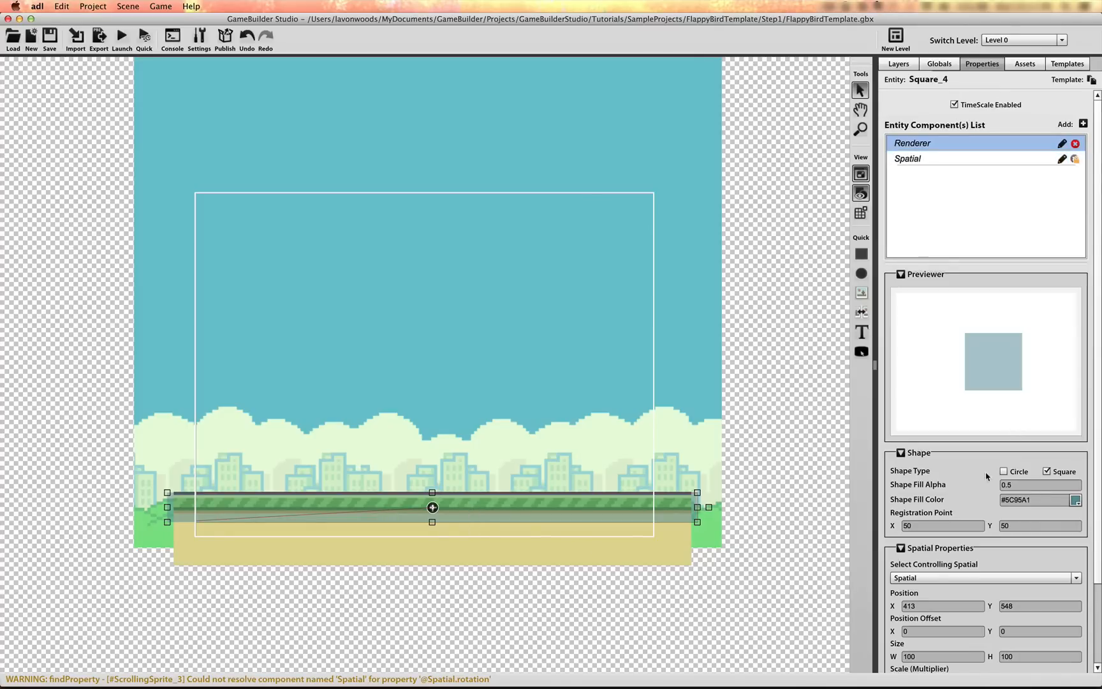
Scale Square_4 to X 9.235, Y 0.515 so it spans the grass strip
scroll(down, 3)
text(0)
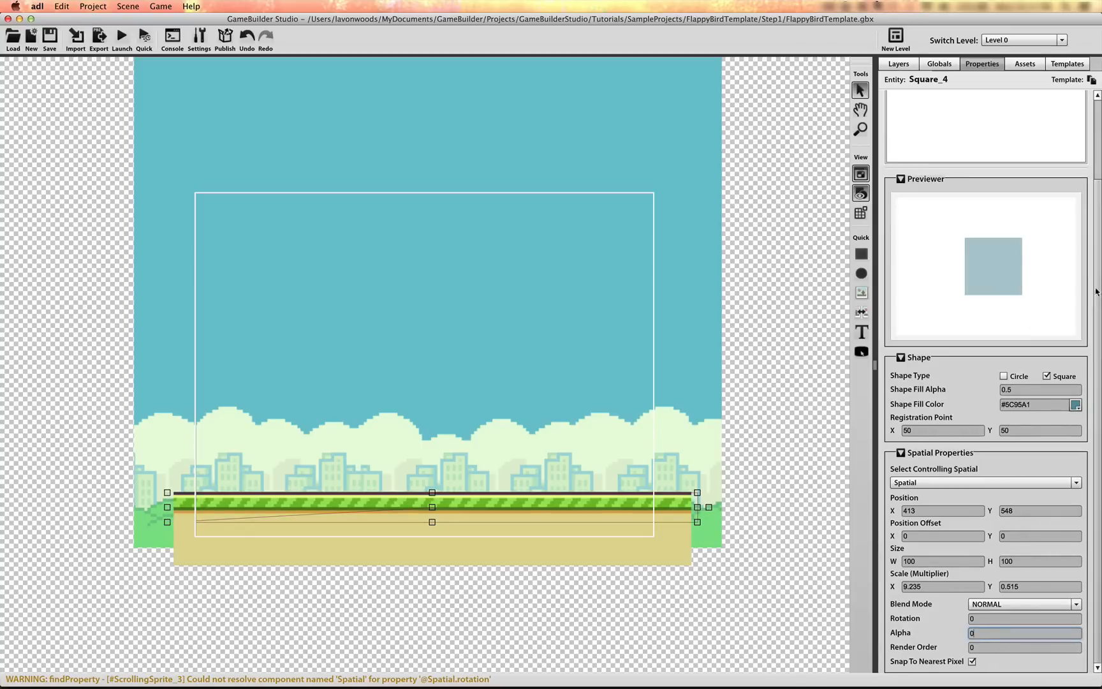
scroll(up, 3)
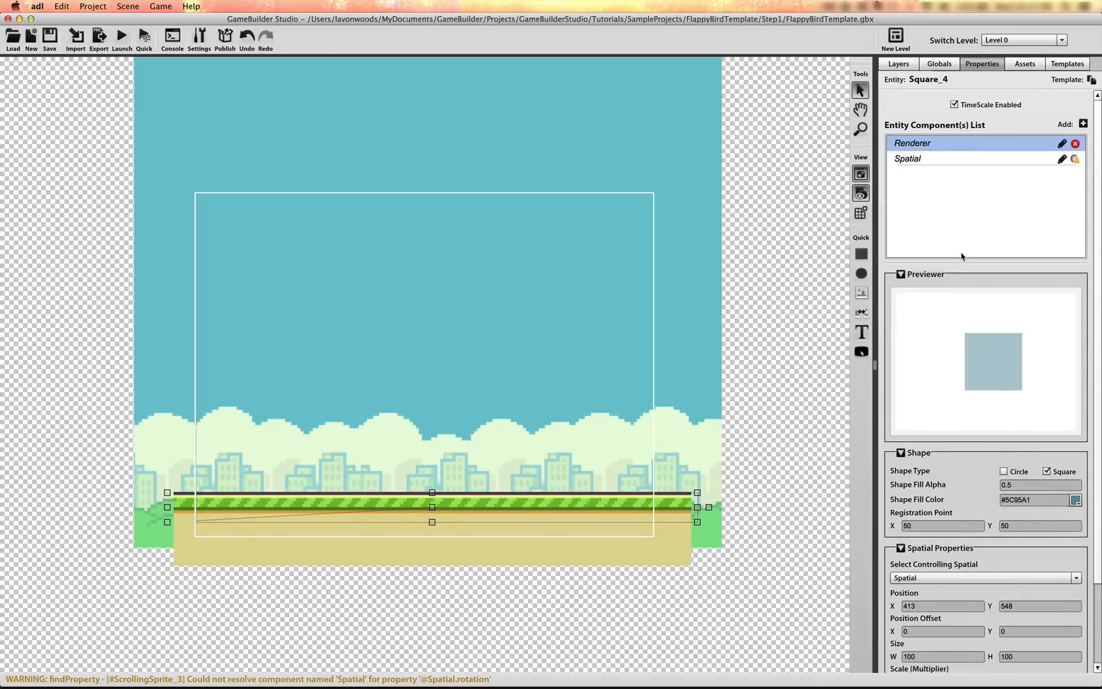
In the Layers list, rename ScrollingSprite_3 to Ground and Square_4 to GroundCollider
click(897, 63)
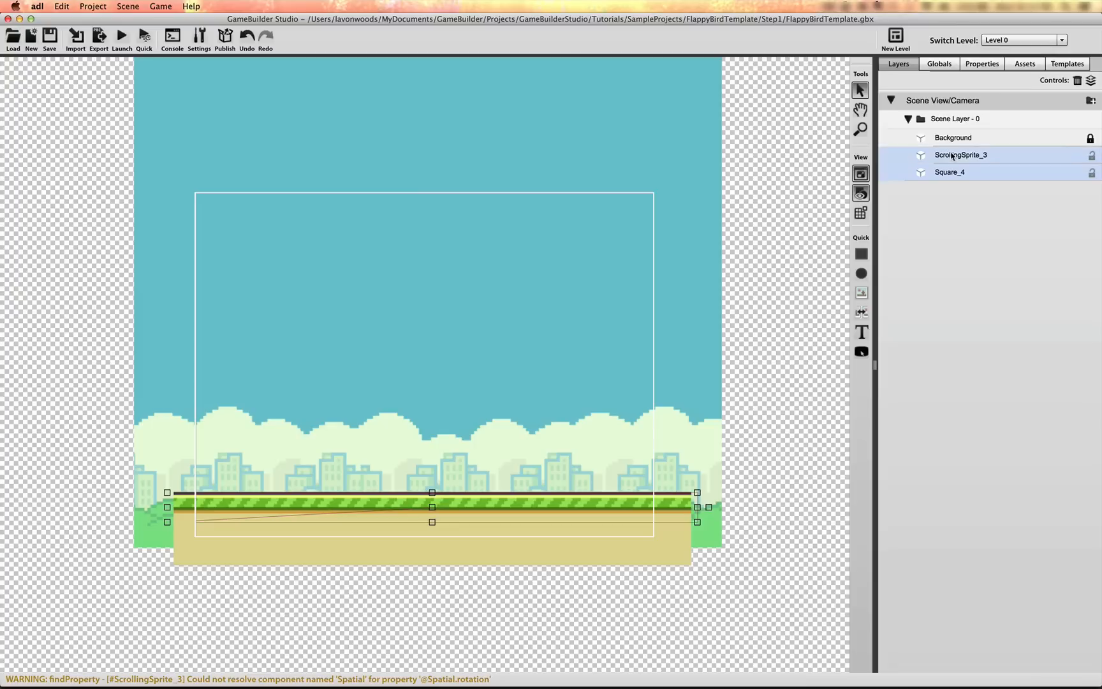
double_click(960, 155)
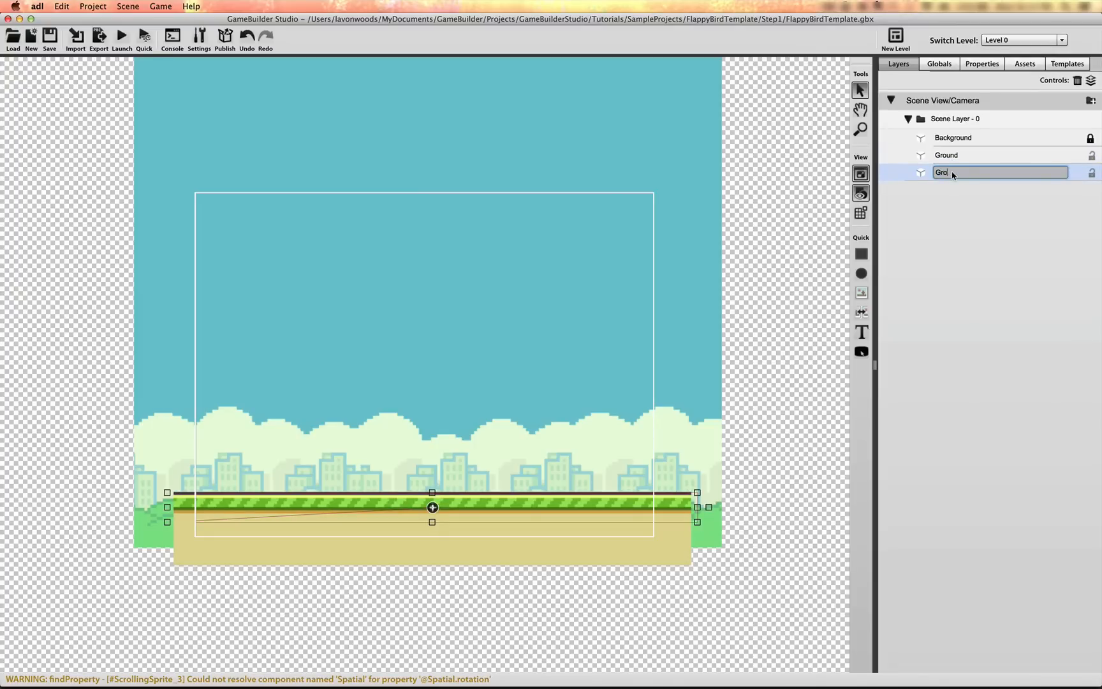
text(GroundCollider)
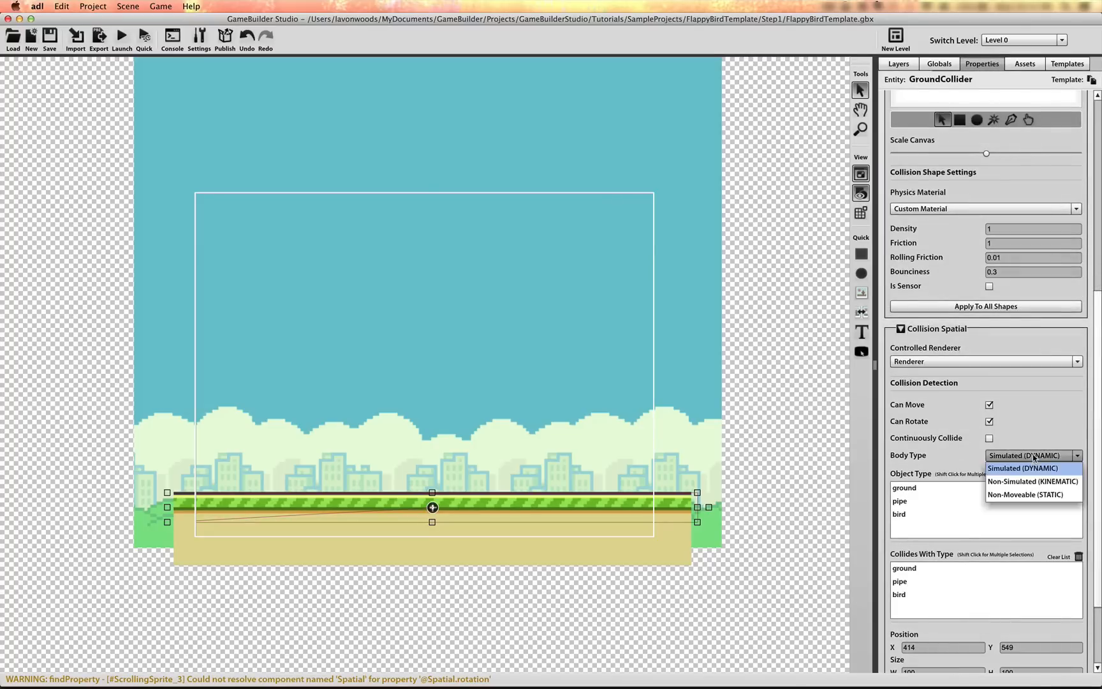
Make GroundCollider Non-Simulated (KINEMATIC), turn off Can Move, and set object type ground
click(1031, 481)
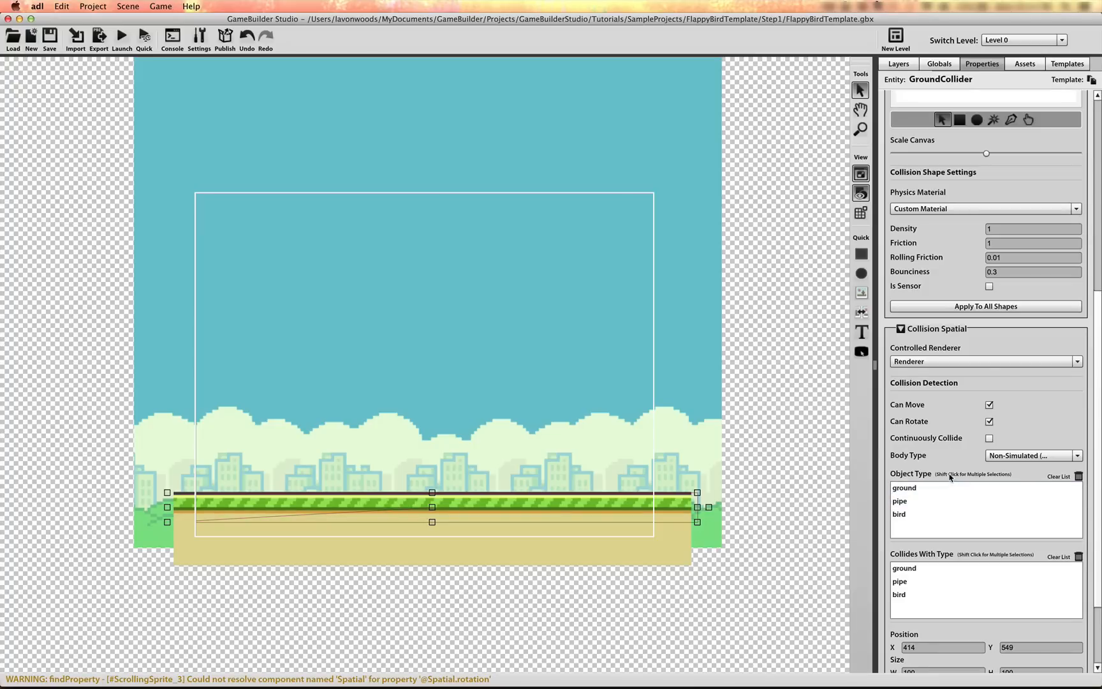
click(989, 404)
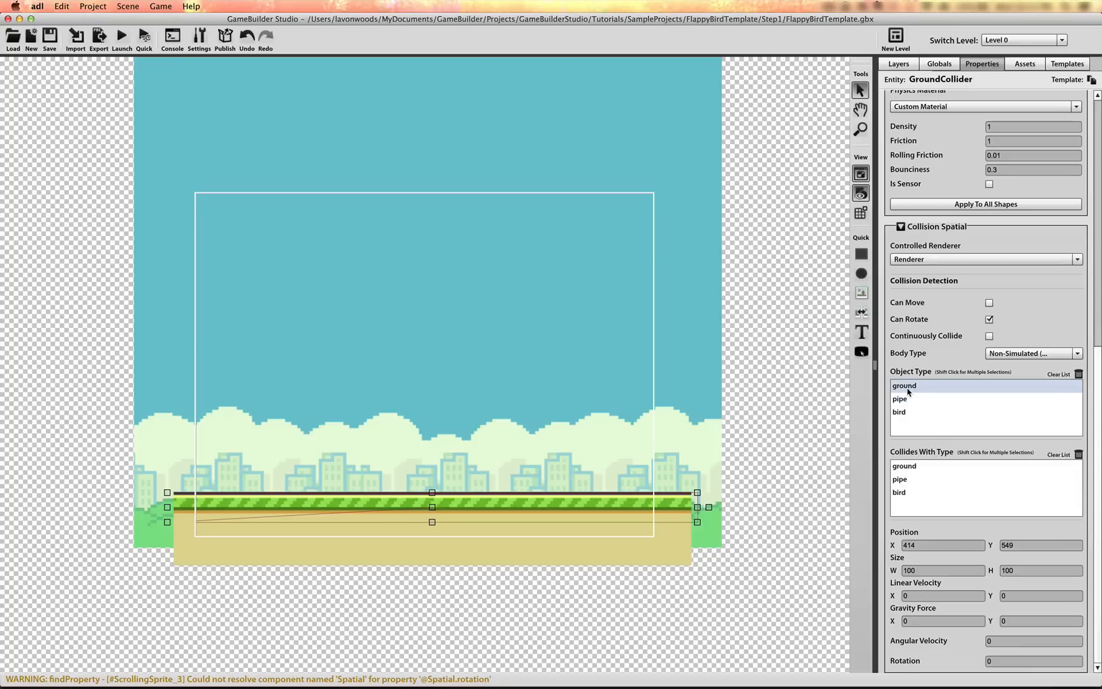
click(904, 385)
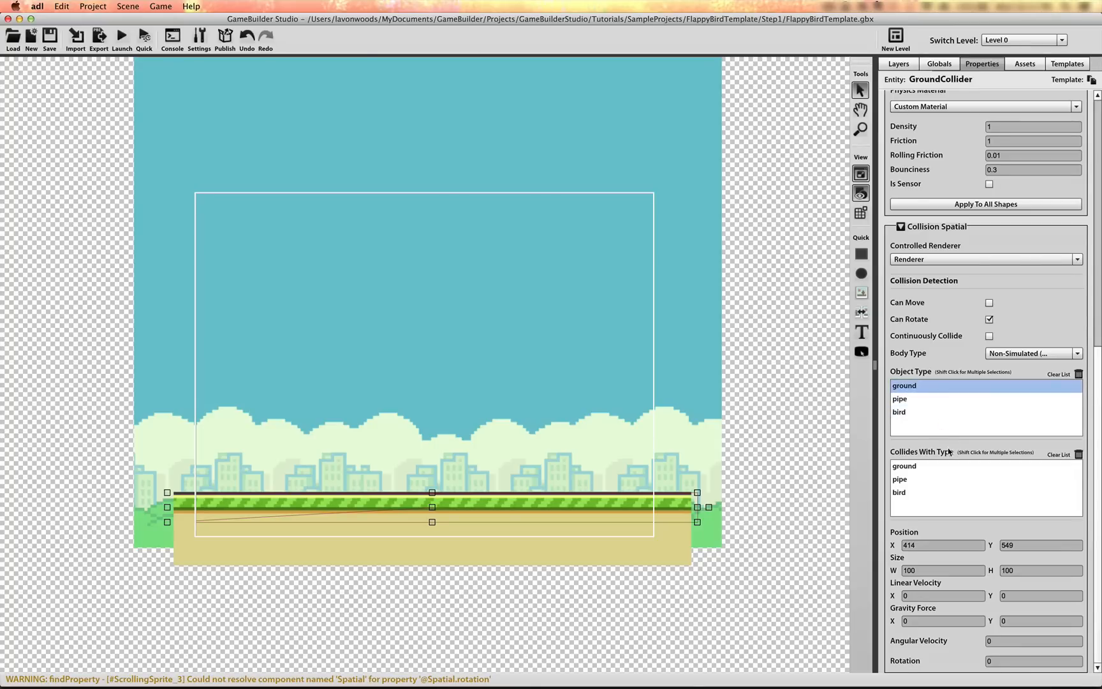
scroll(up, 3)
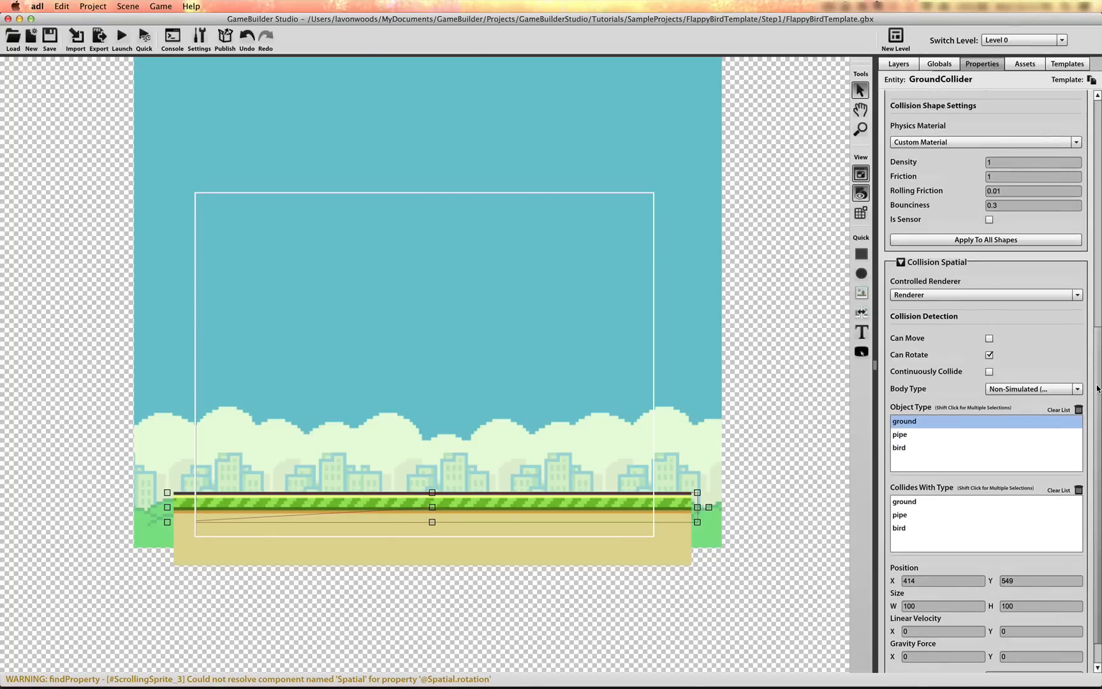
scroll(up, 3)
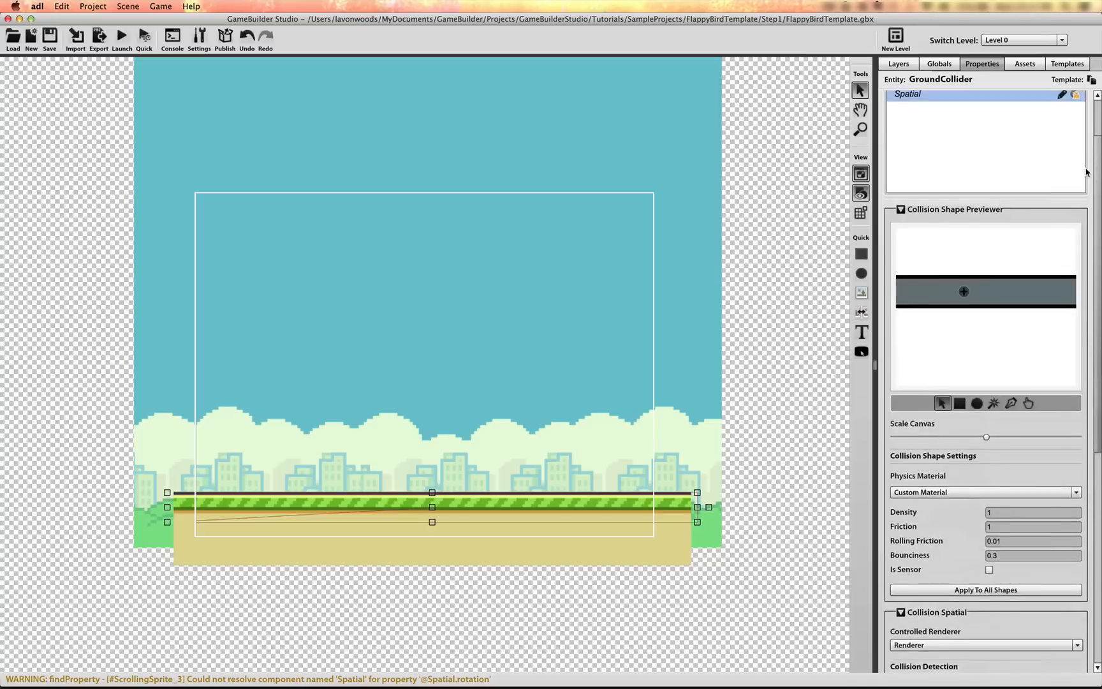
scroll(up, 3)
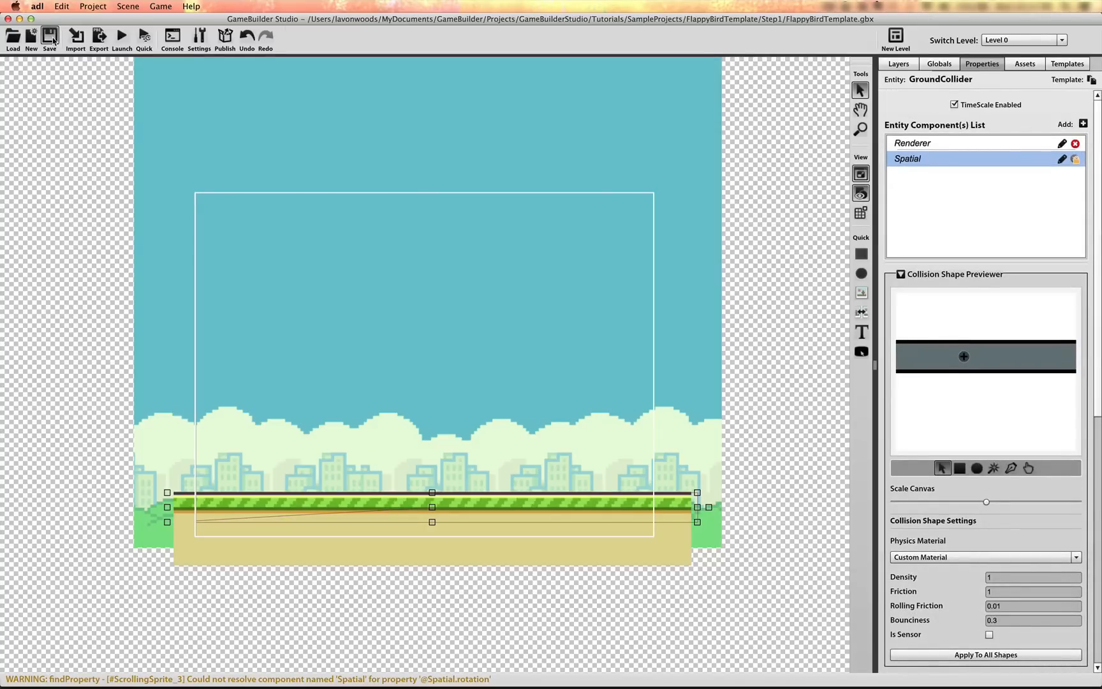
Save the project and select the Ground sprite to give it Scroll Speed X -180
click(50, 36)
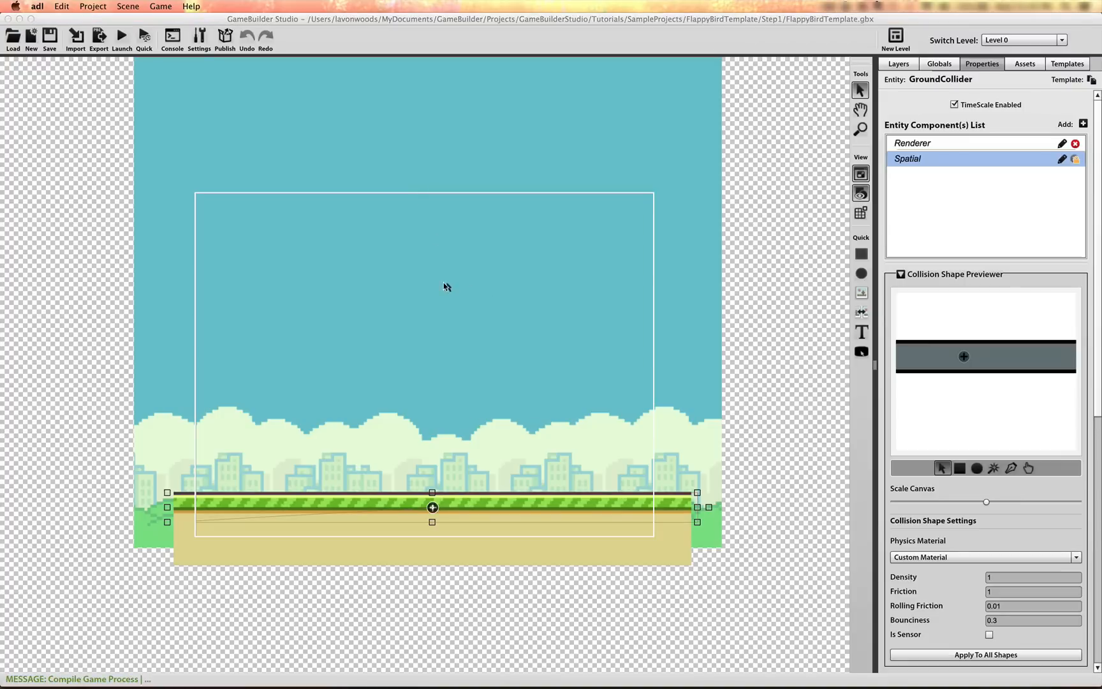
mouse_move(395, 469)
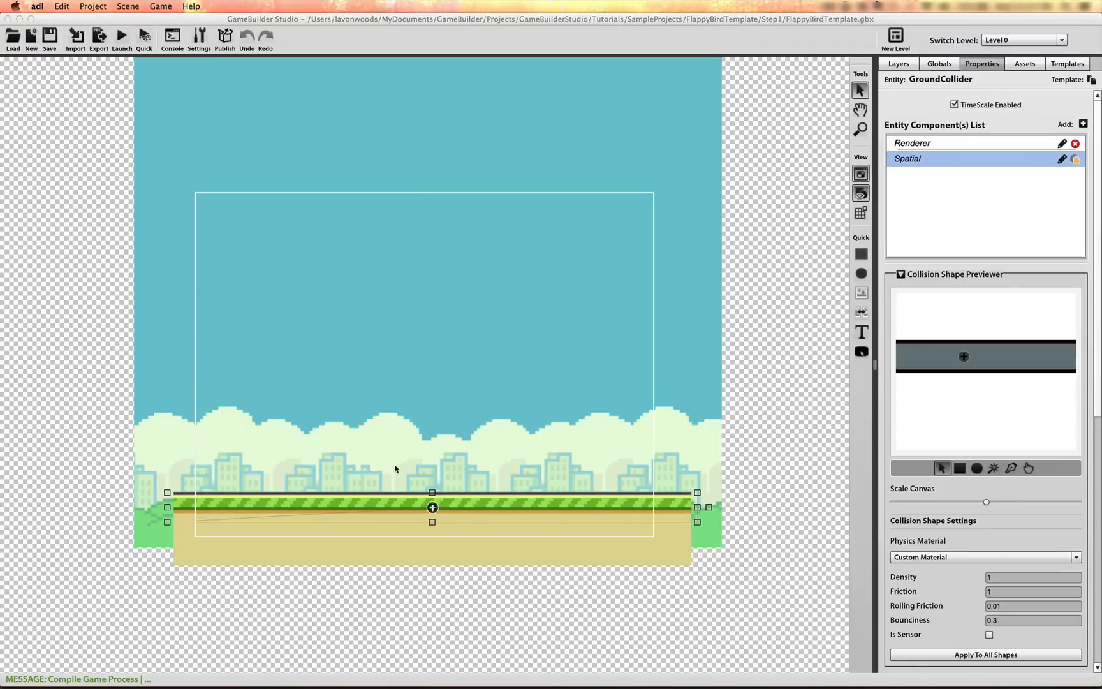
mouse_move(476, 410)
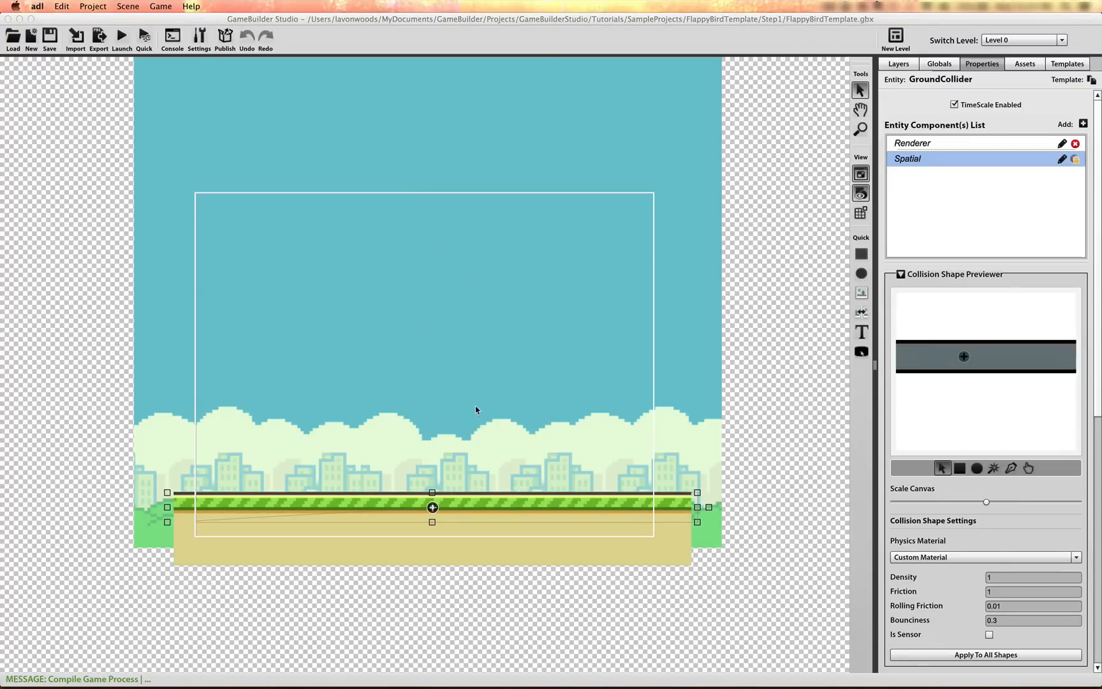
click(912, 143)
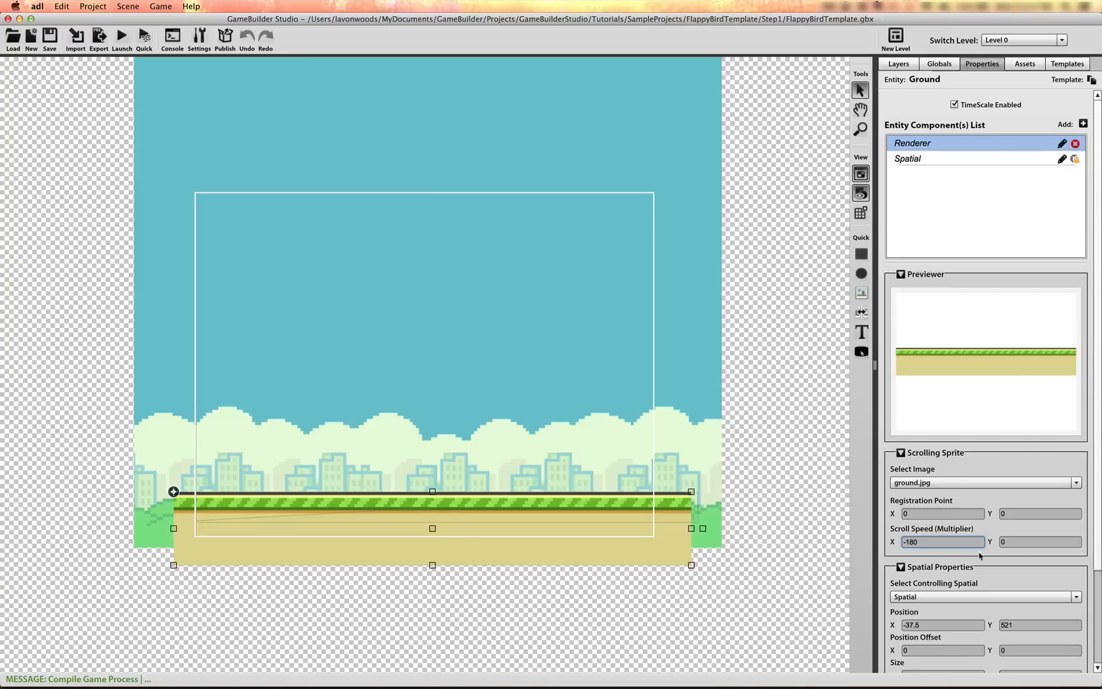
mouse_move(236, 61)
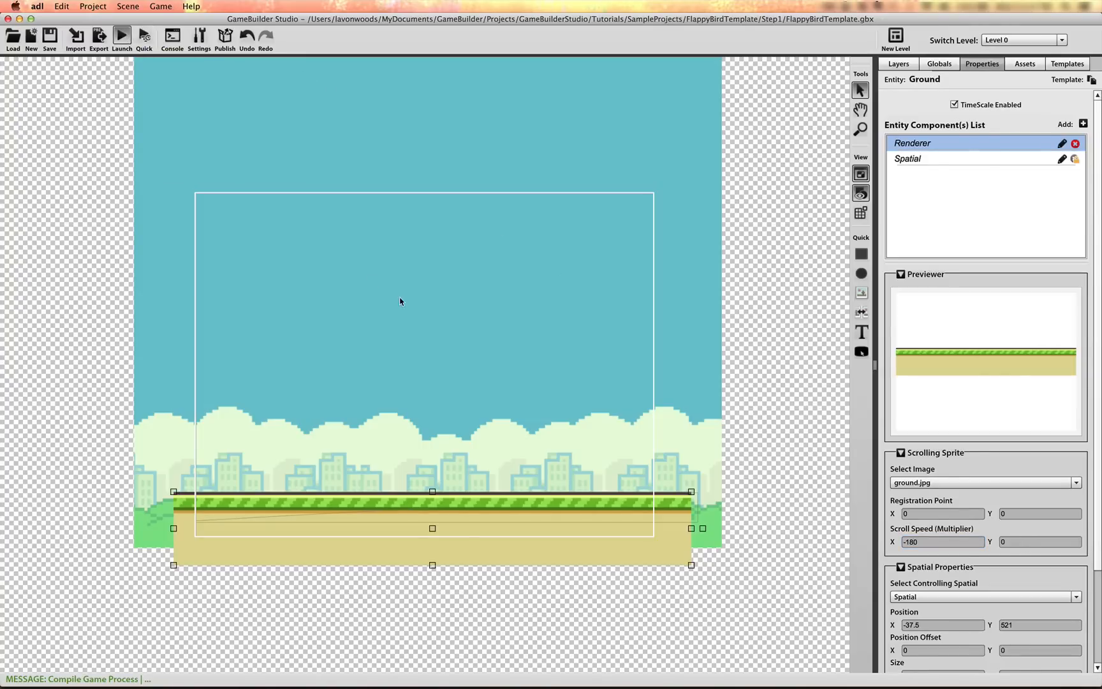
click(121, 35)
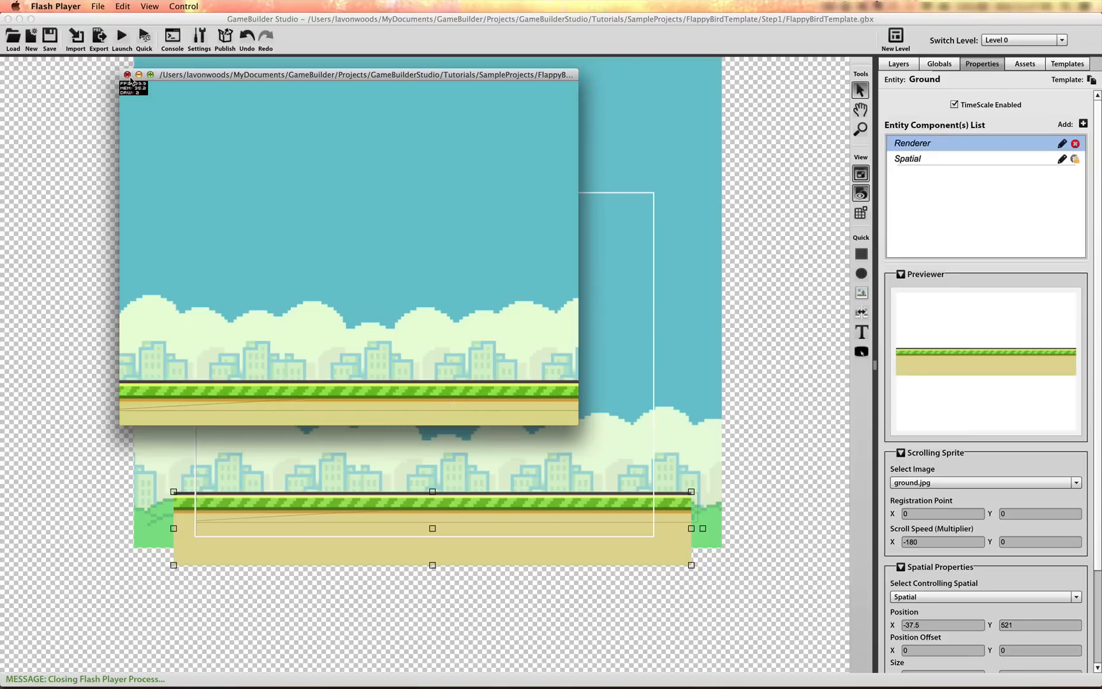
click(126, 75)
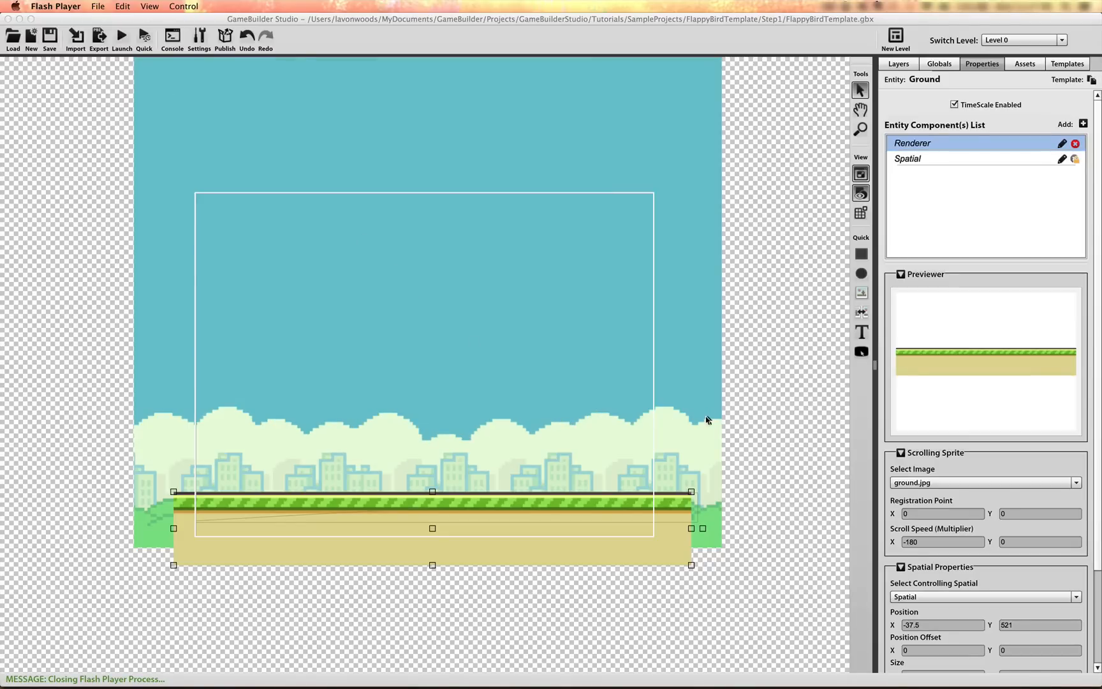
mouse_move(929, 545)
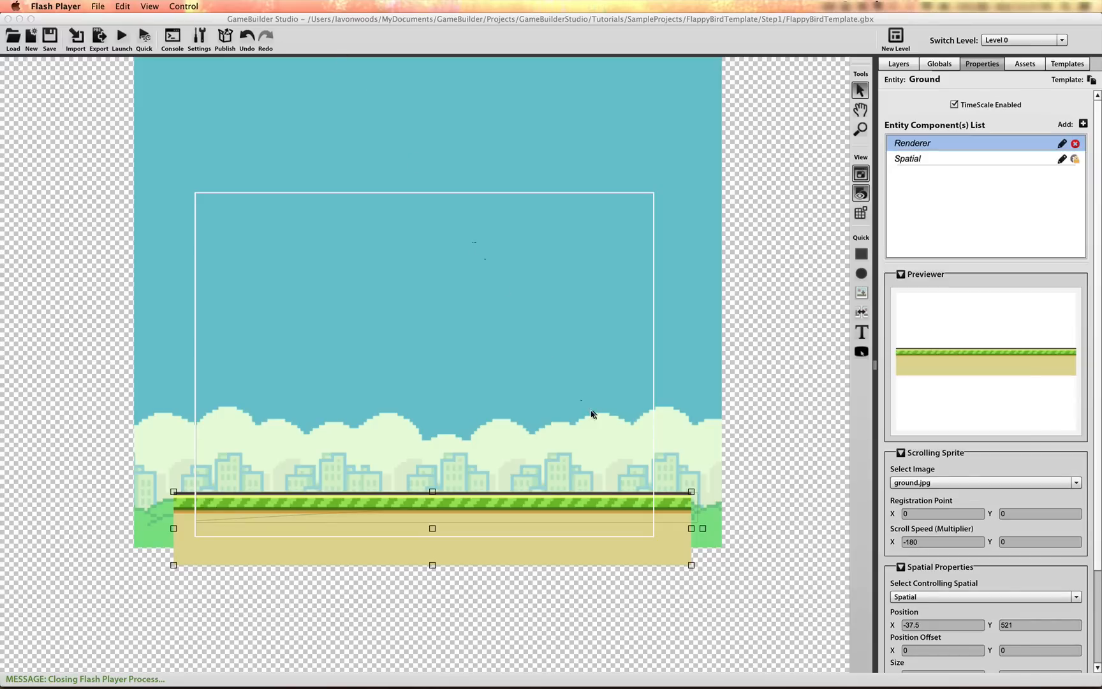
mouse_move(591, 441)
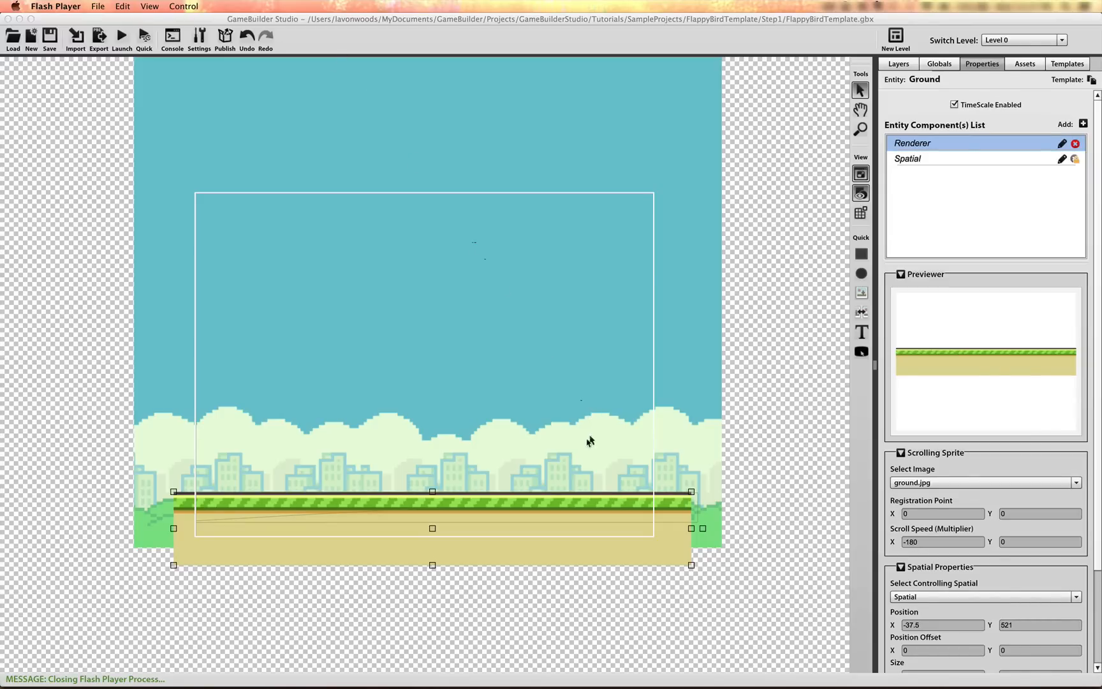